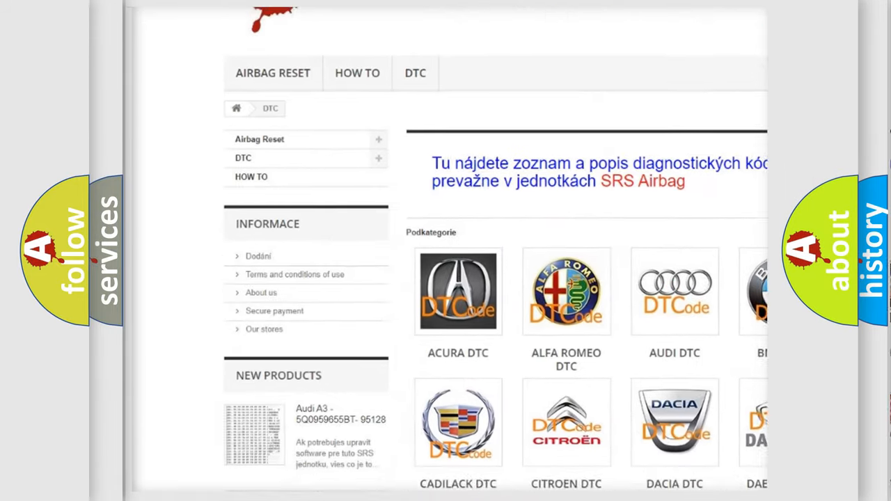
# Scroll past the brand category grid down to the long DTC code listing
pyautogui.scroll(-3)
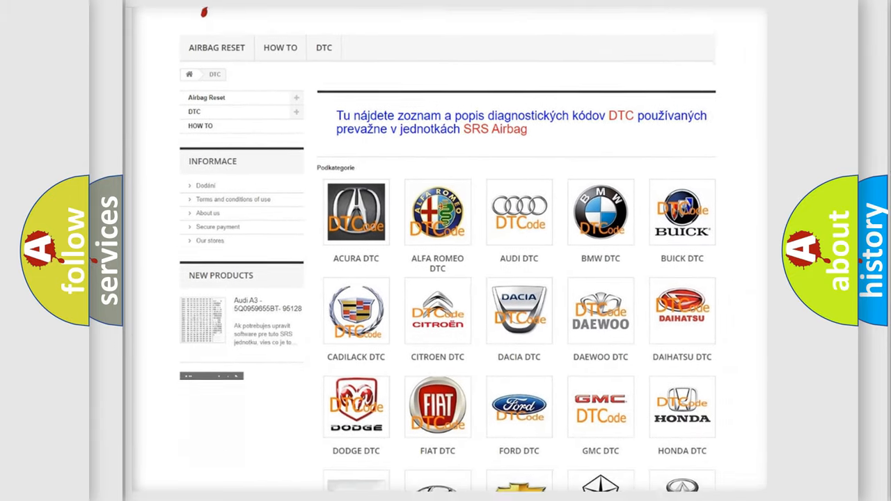
pyautogui.scroll(-3)
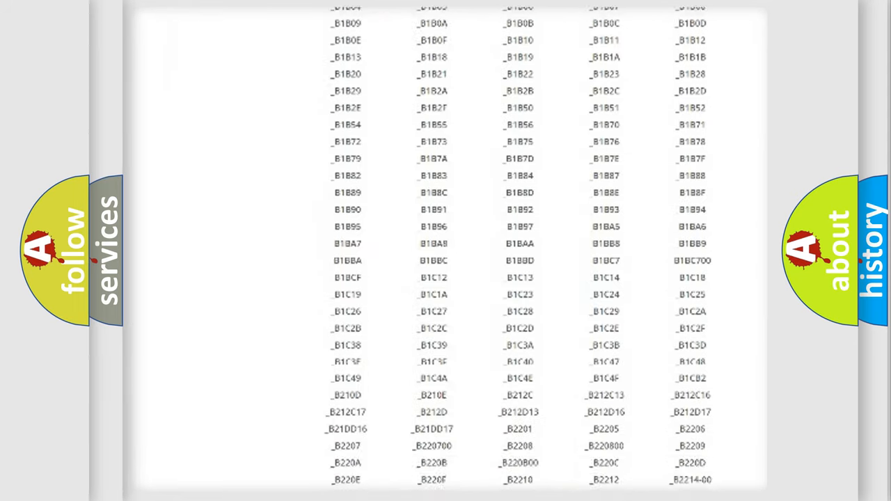
pyautogui.scroll(3)
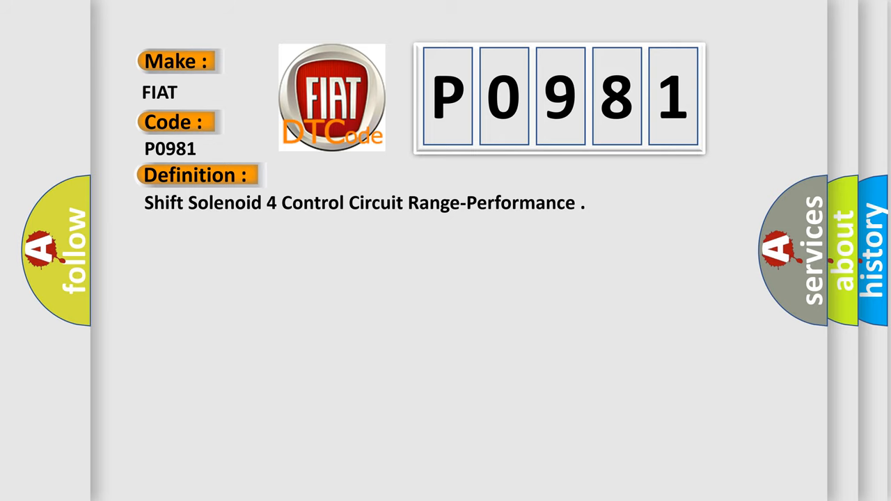
# Advance the slide to reveal the P0981 PWM feedback signal description
pyautogui.click(362, 176)
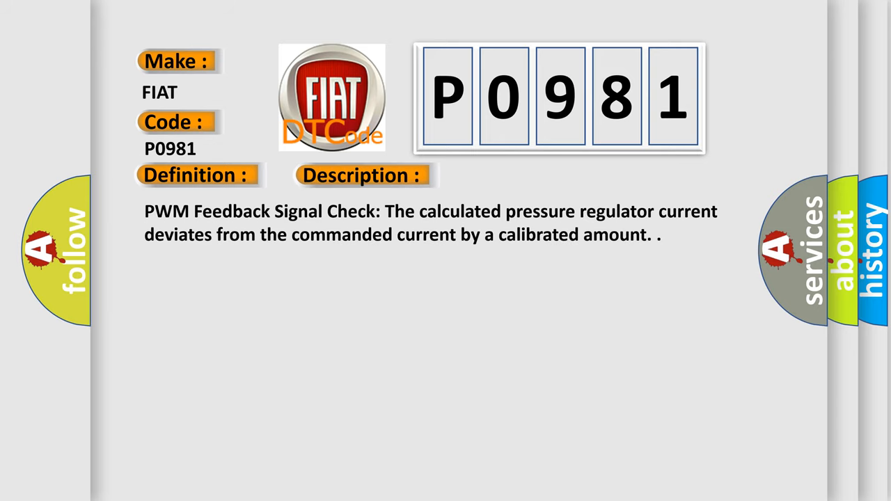